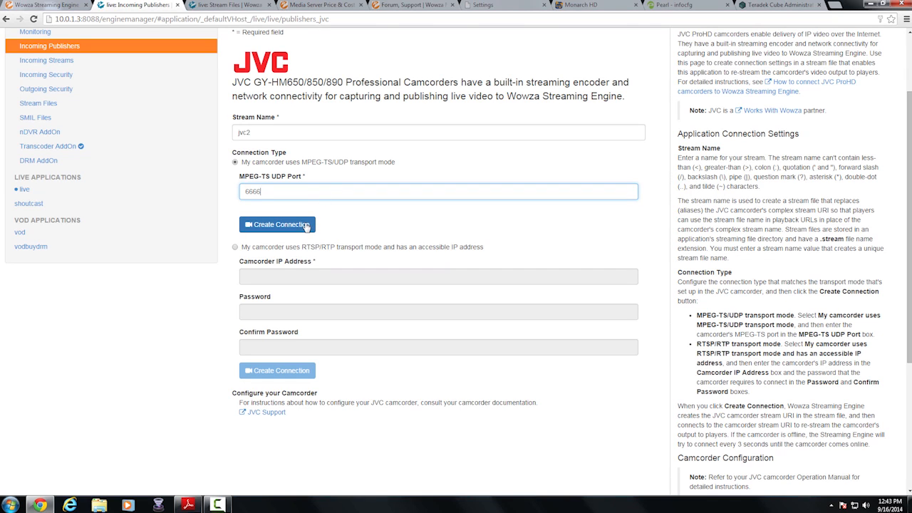
mouse_move(46, 60)
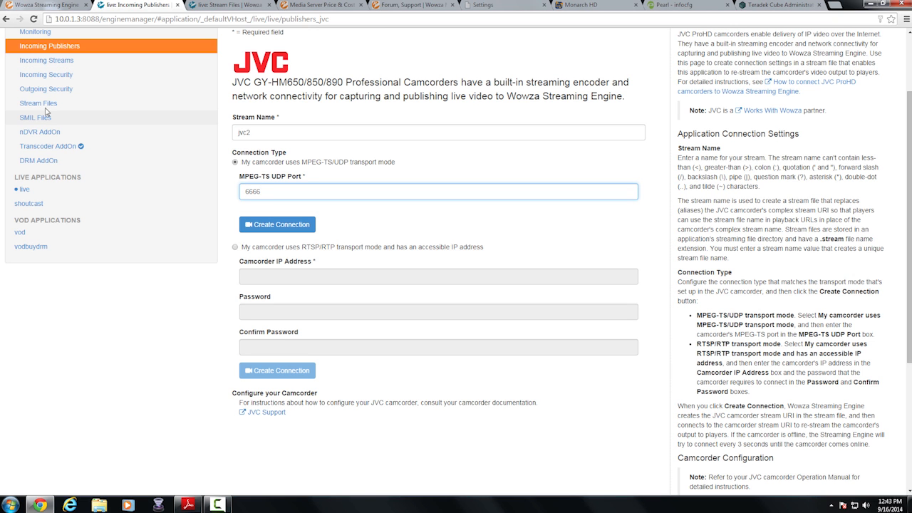
Show the live application's Stream Files list with the new jvc2.stream file.
click(37, 103)
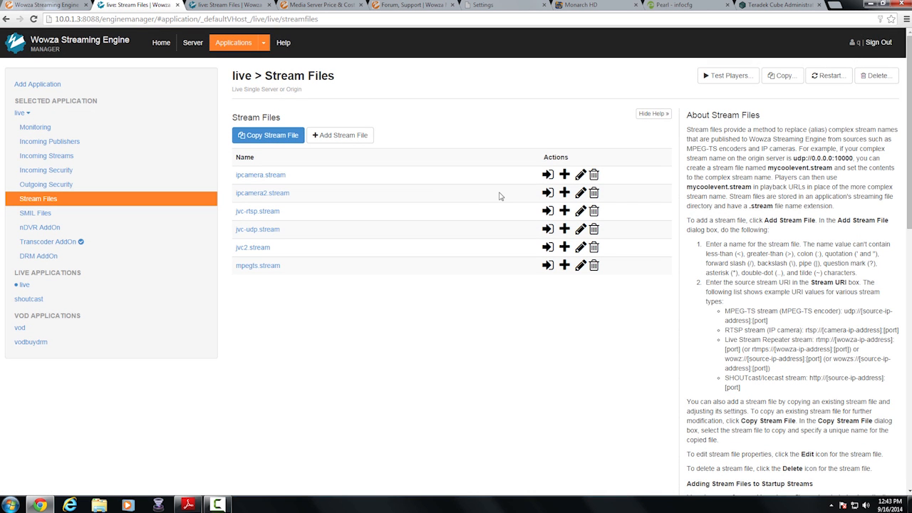